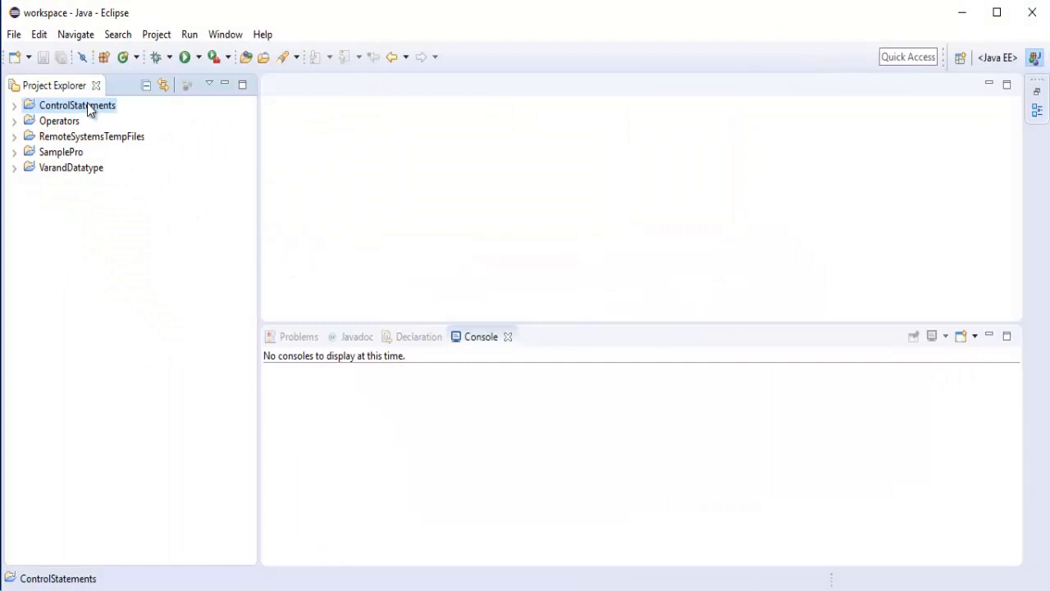
Create a public JumpDemo class with a main method stub in the ControlStatements project.
{"action": "right_click", "coordinate": [77, 105]}
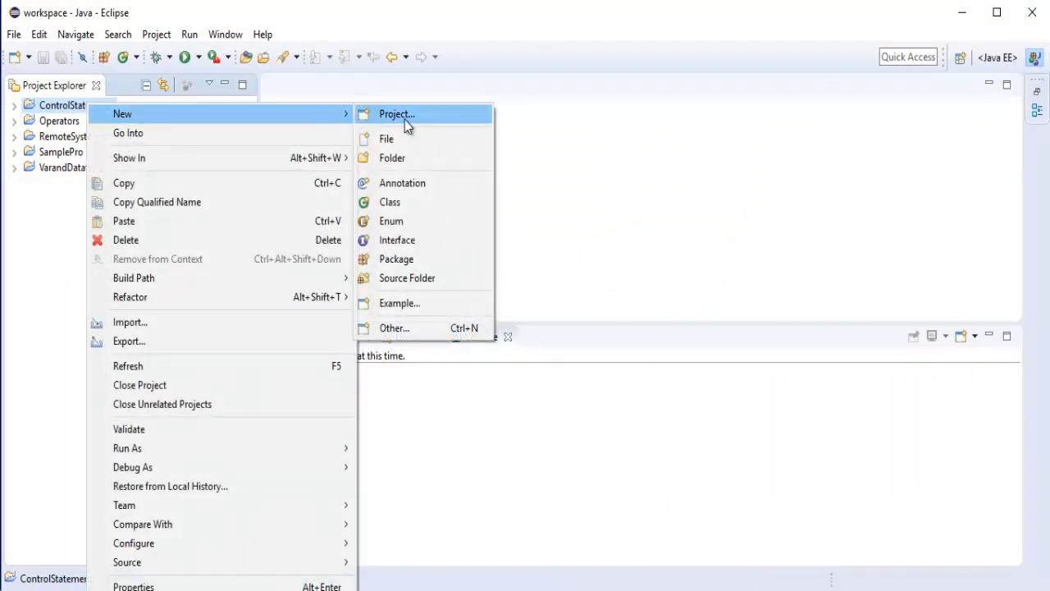
{"action": "left_click", "coordinate": [390, 202]}
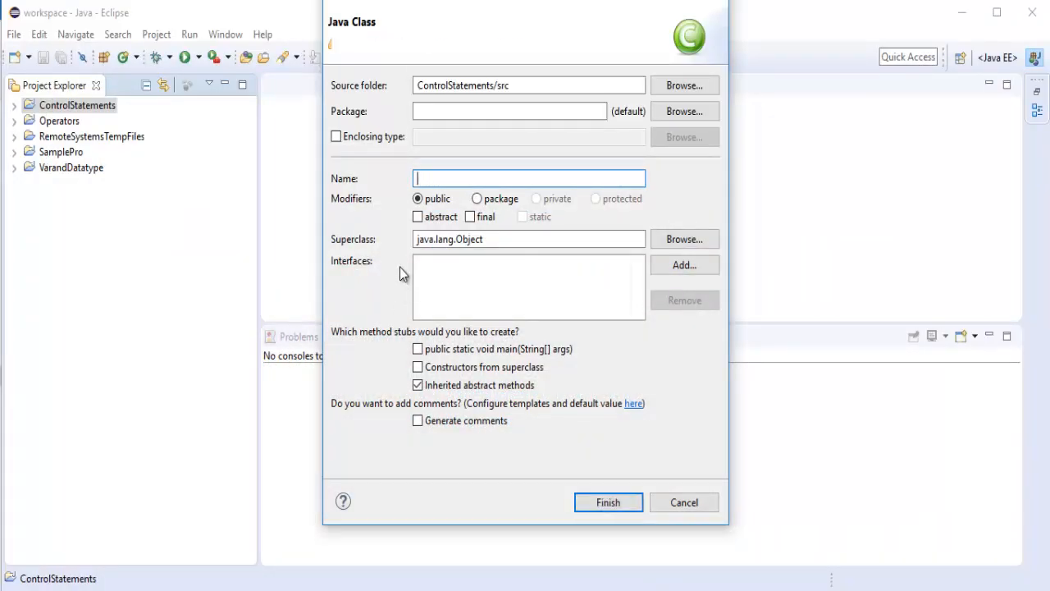
{"action": "type", "text": "Jum"}
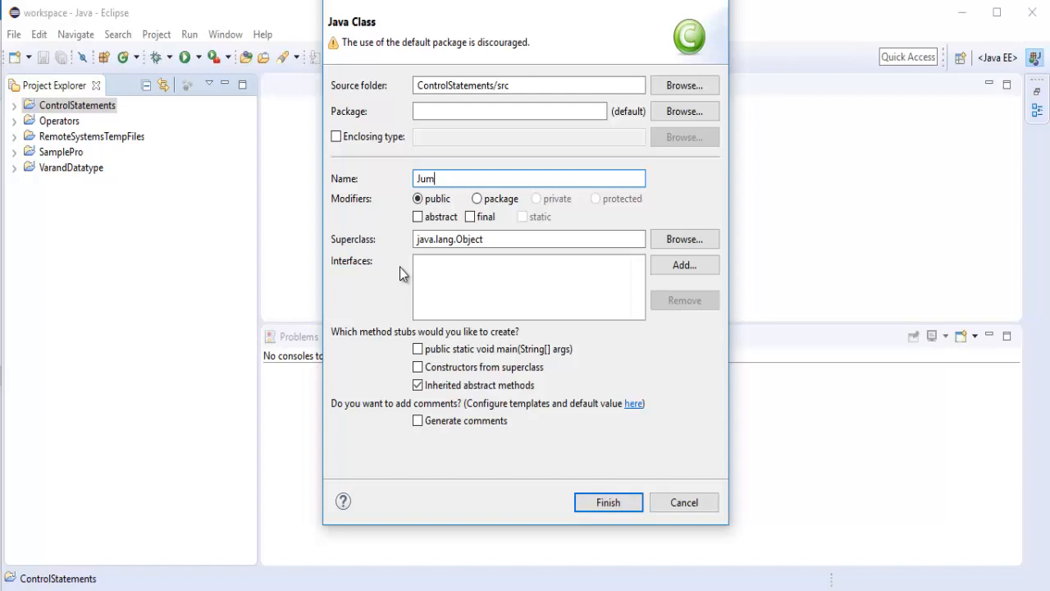
{"action": "type", "text": "pDemo"}
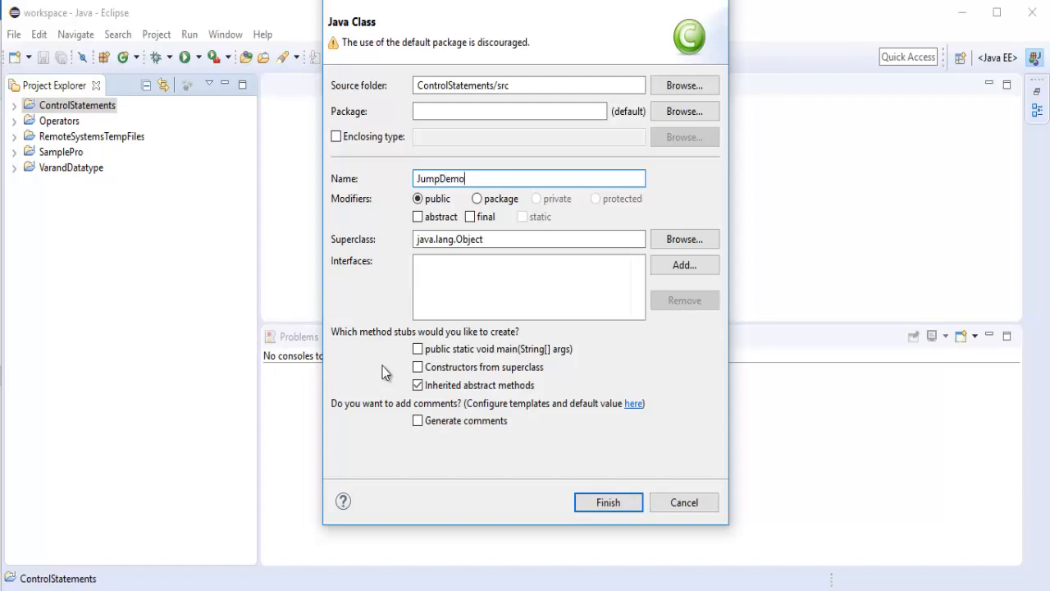
{"action": "left_click", "coordinate": [608, 502]}
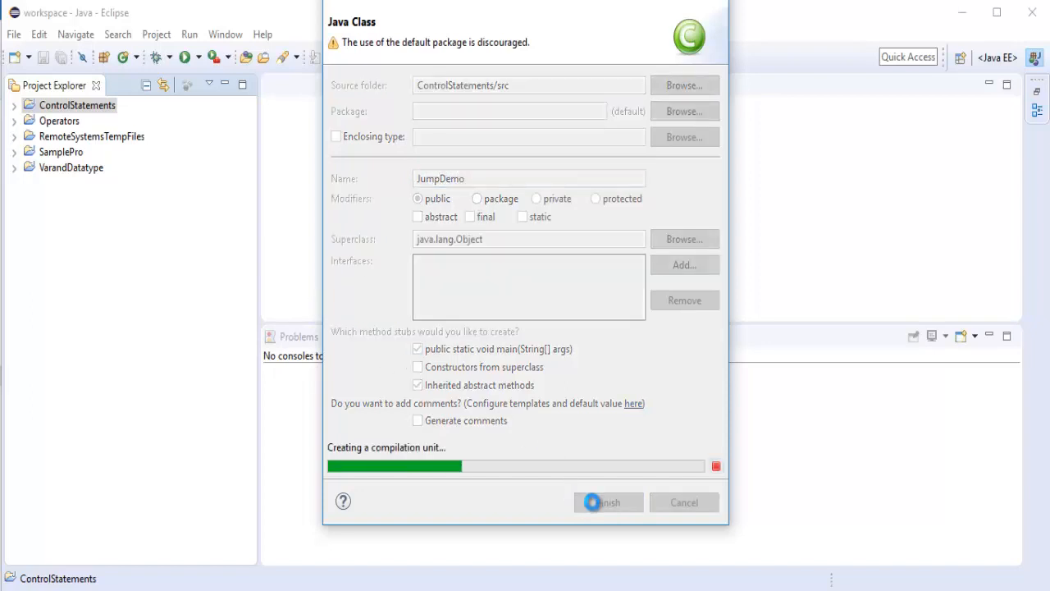
{"action": "left_click", "coordinate": [607, 501]}
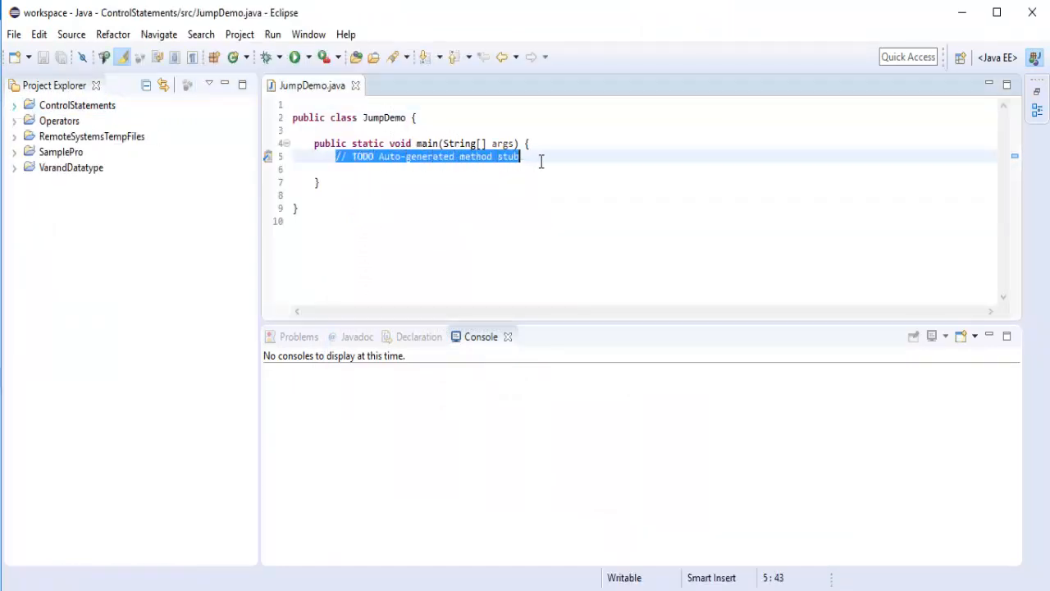
Replace the TODO comment with for(int i = 0; i < 10; i++) starting System.out.println(.
{"action": "key", "text": "Delete"}
{"action": "type", "text": "{"}
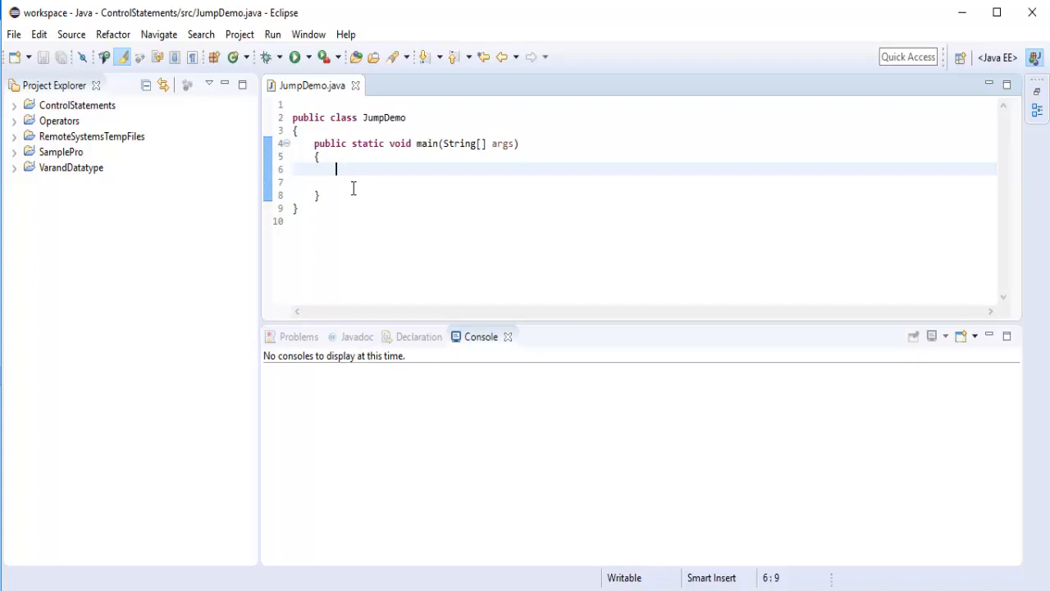
{"action": "type", "text": "for"}
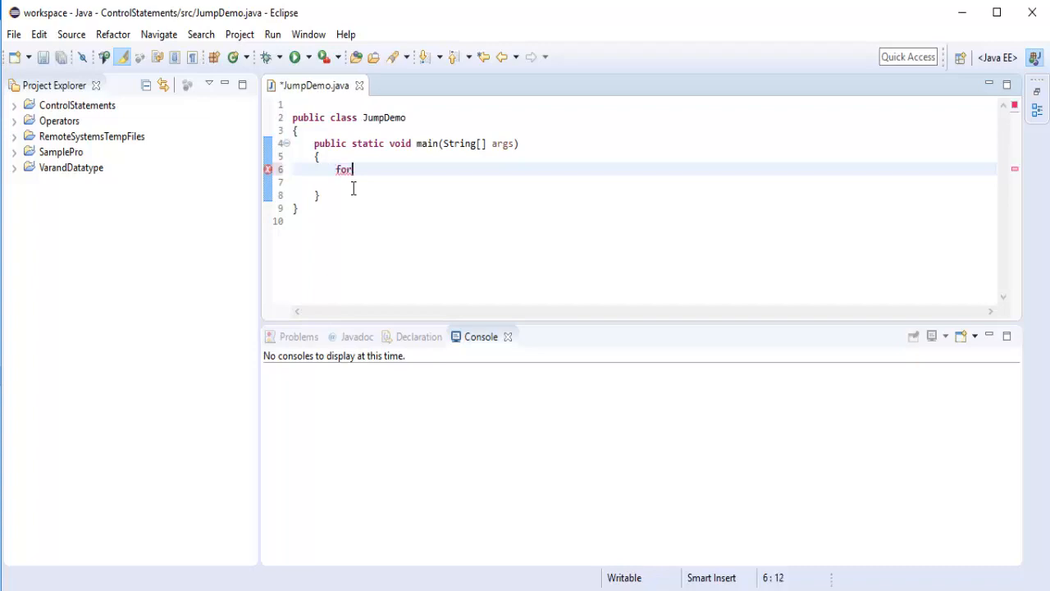
{"action": "type", "text": "(int i)"}
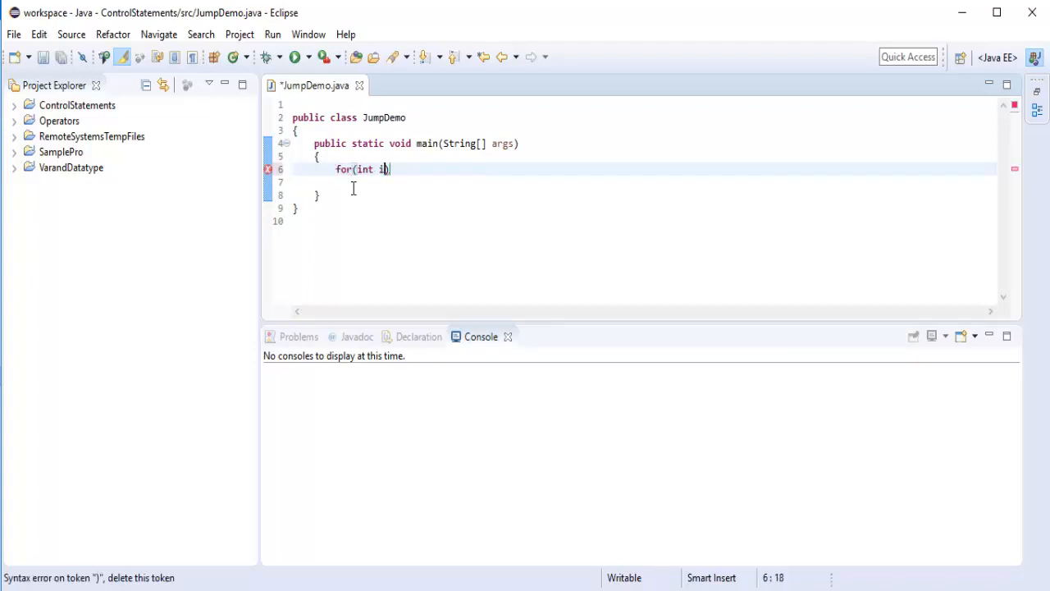
{"action": "type", "text": "="}
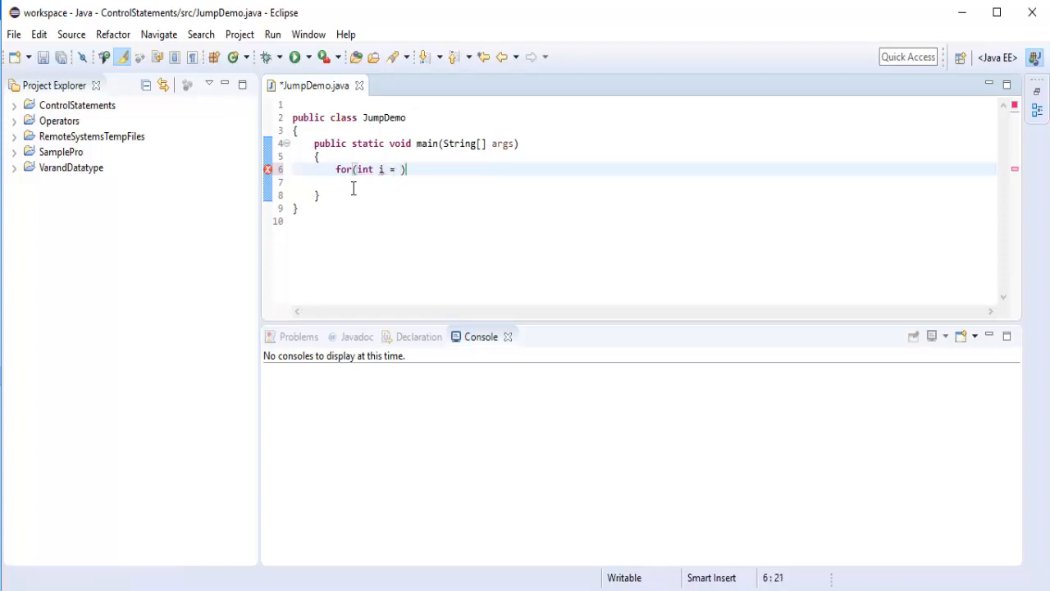
{"action": "type", "text": "0;i"}
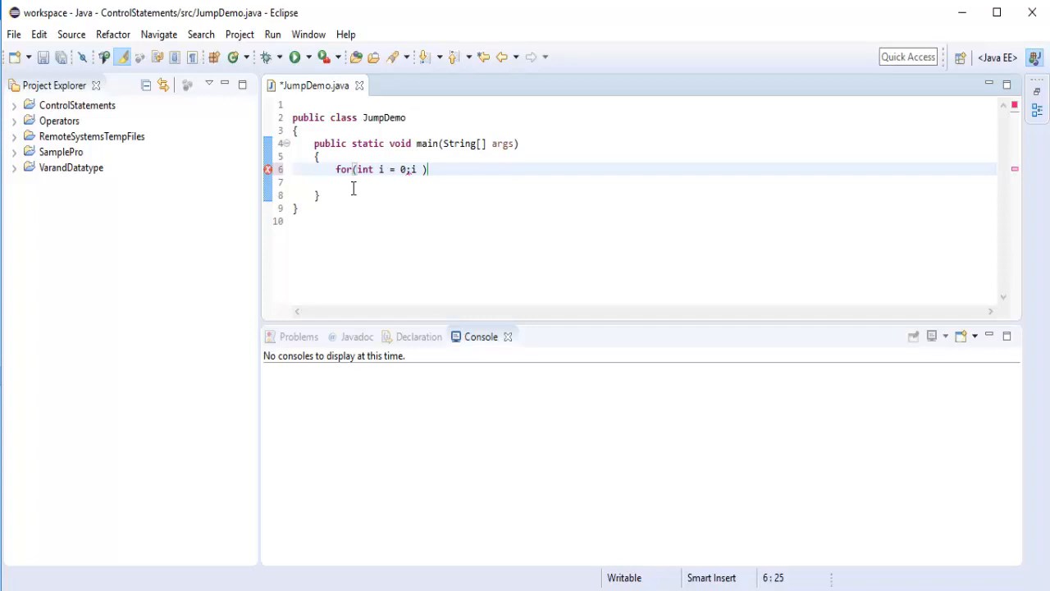
{"action": "type", "text": "< 10;i"}
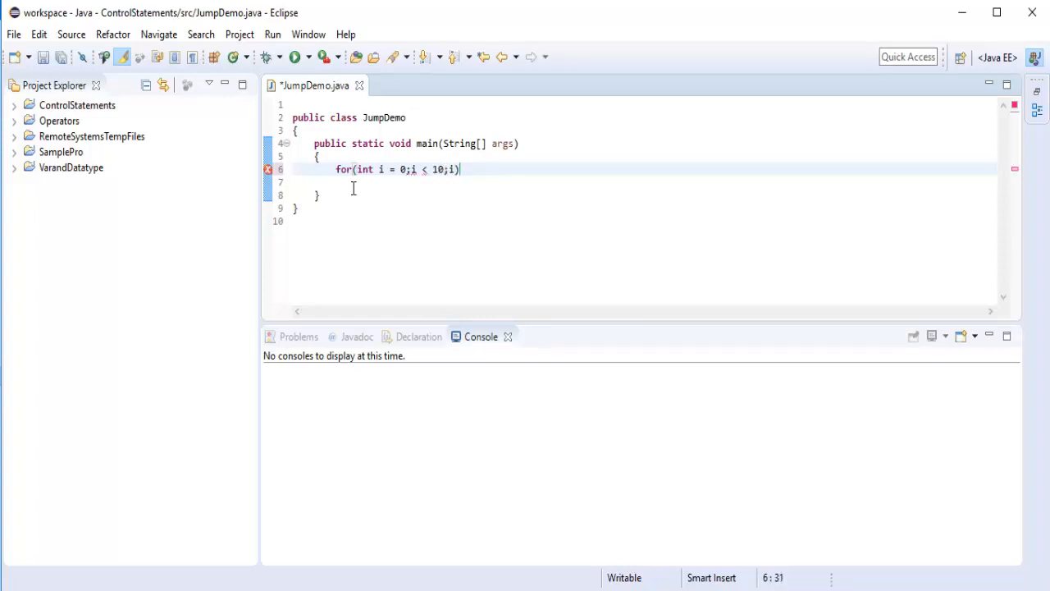
{"action": "type", "text": "++"}
{"action": "left_click", "coordinate": [644, 182]}
{"action": "type", "text": "{"}
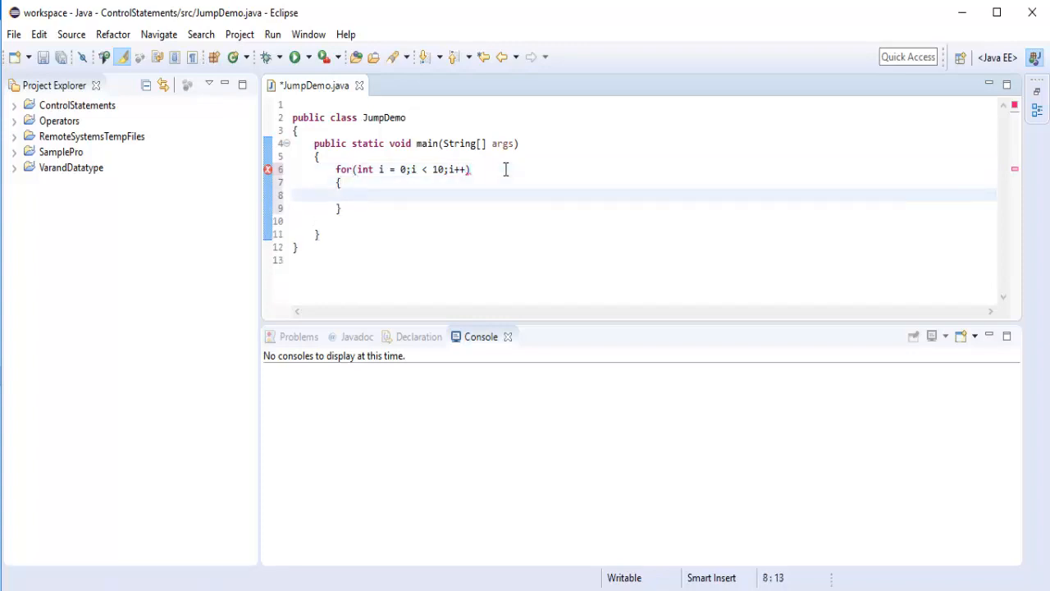
{"action": "type", "text": "Syste"}
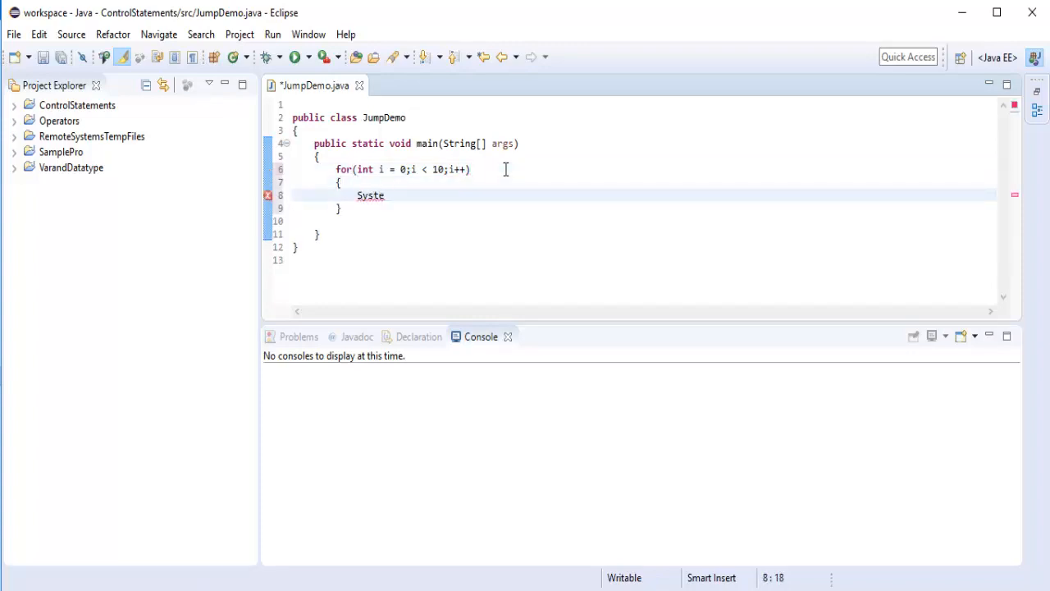
{"action": "type", "text": "m."}
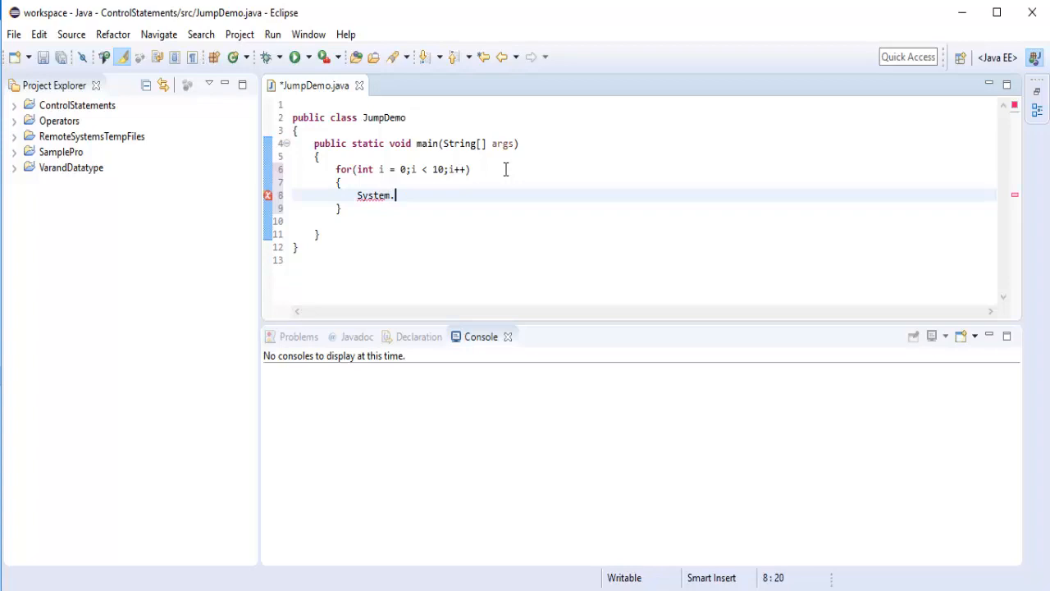
{"action": "type", "text": "out.println"}
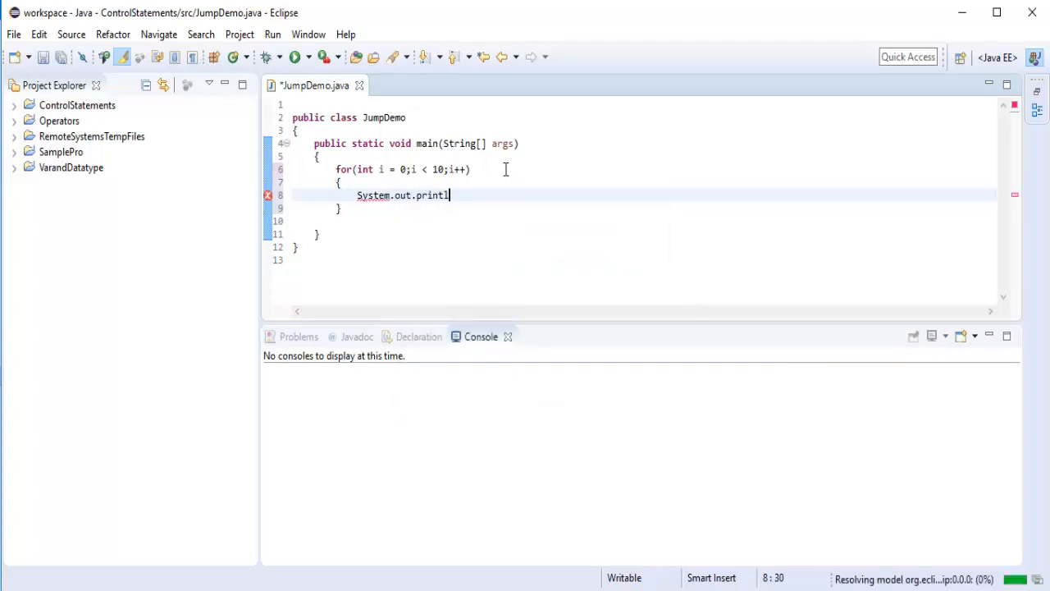
{"action": "type", "text": "(i);"}
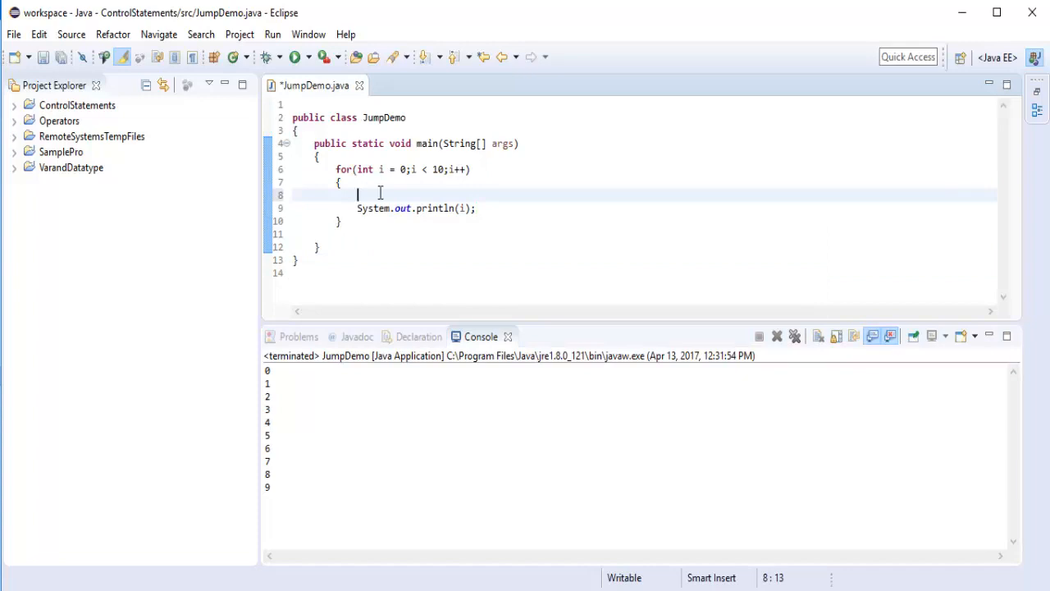
Add if(i == 5) { break; } on the line before the println call.
{"action": "type", "text": "if()"}
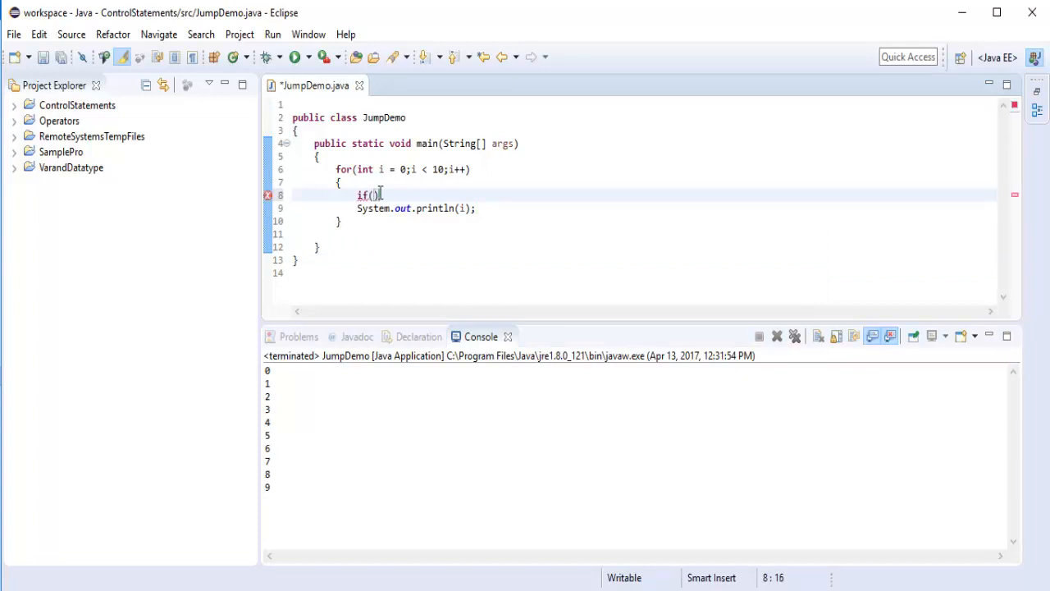
{"action": "type", "text": "i=="}
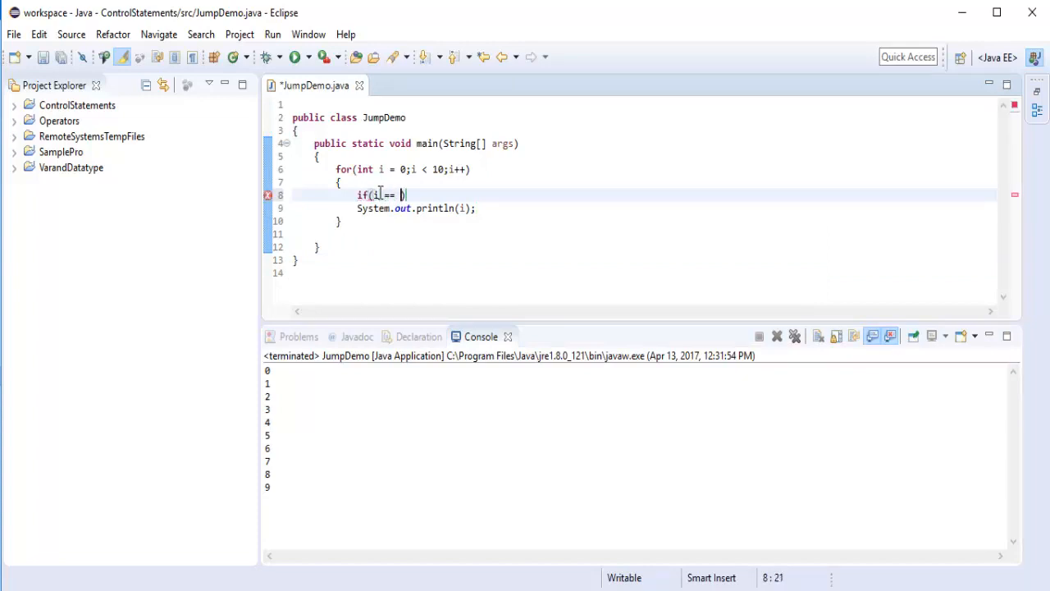
{"action": "type", "text": "5"}
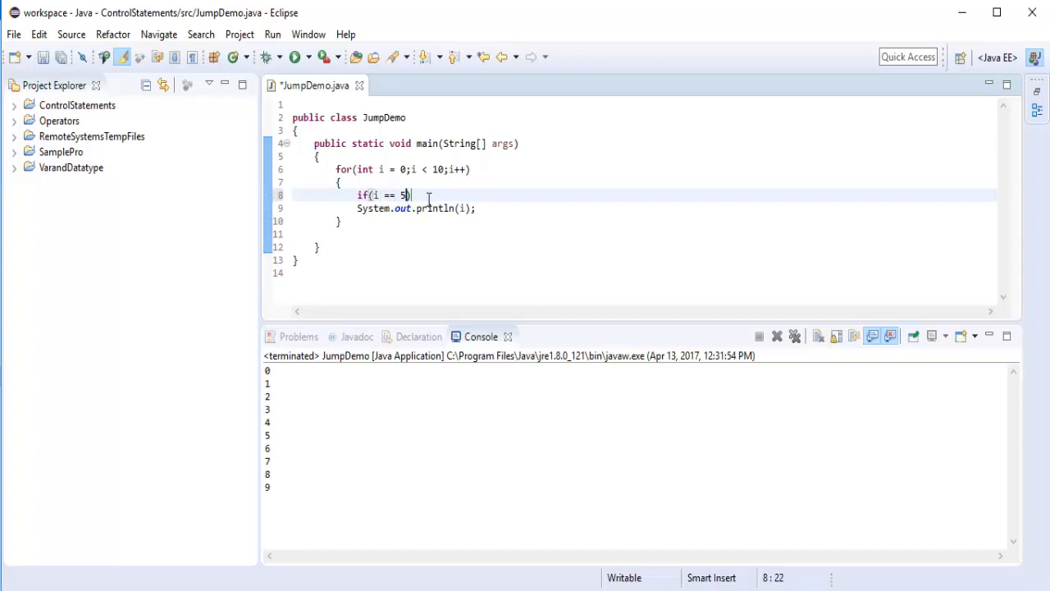
{"action": "type", "text": "{"}
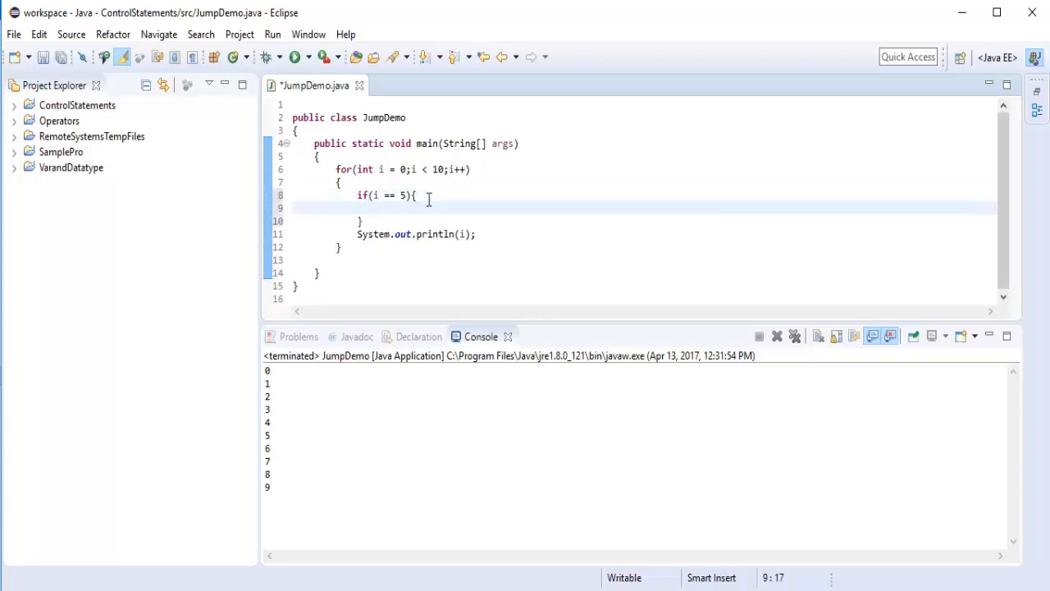
{"action": "type", "text": "bre"}
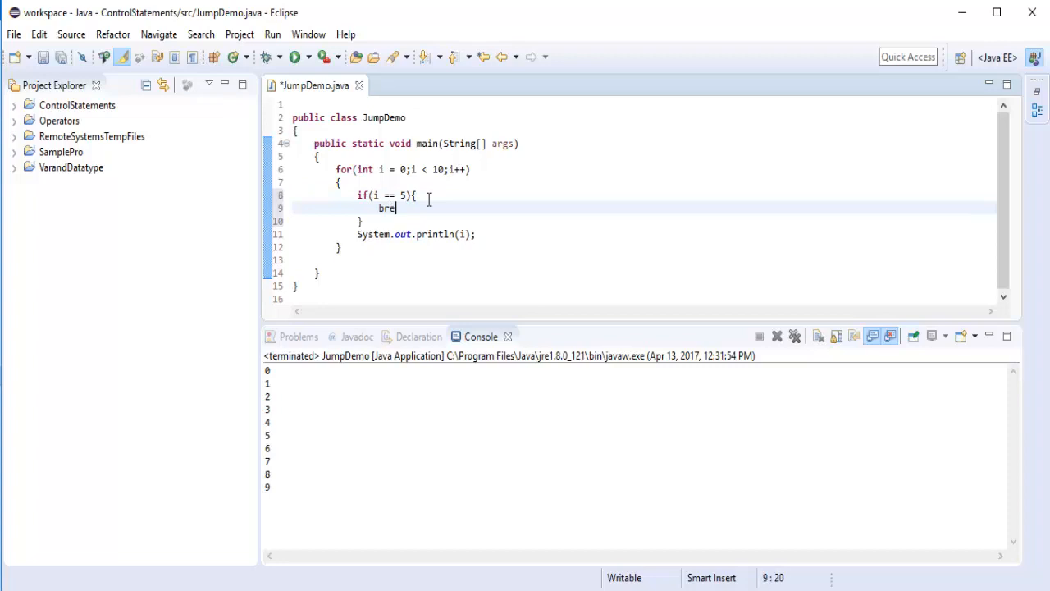
{"action": "type", "text": "ak;"}
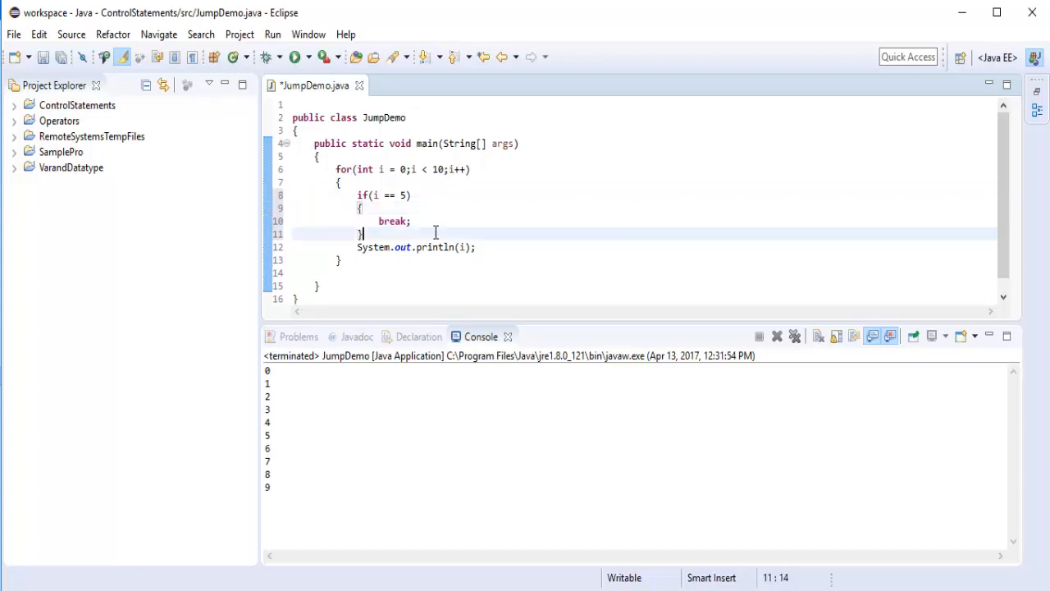
Save and run JumpDemo from the toolbar Run button.
{"action": "left_click", "coordinate": [294, 57]}
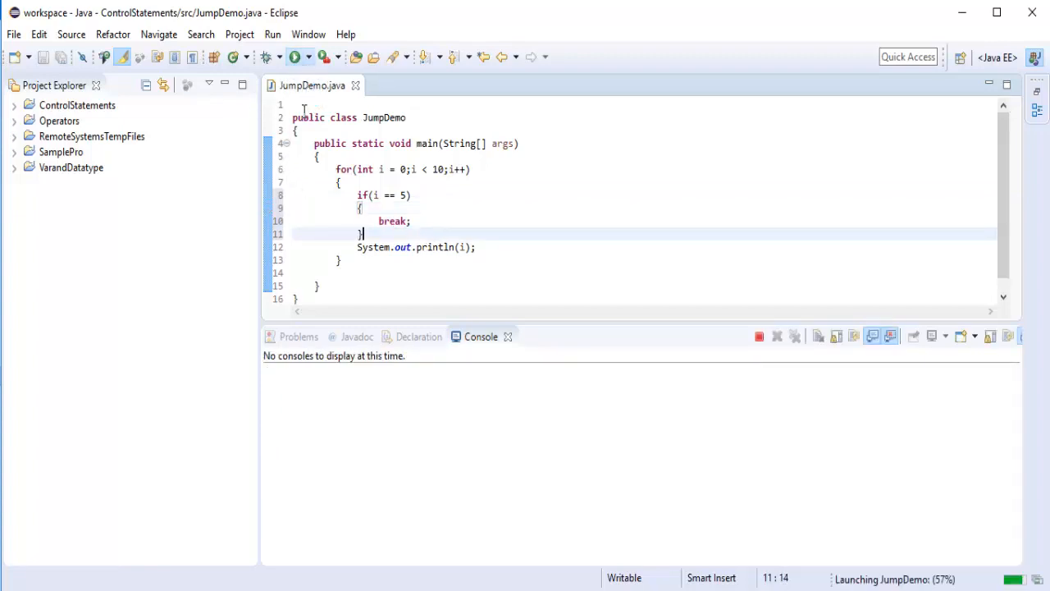
{"action": "left_click", "coordinate": [295, 57]}
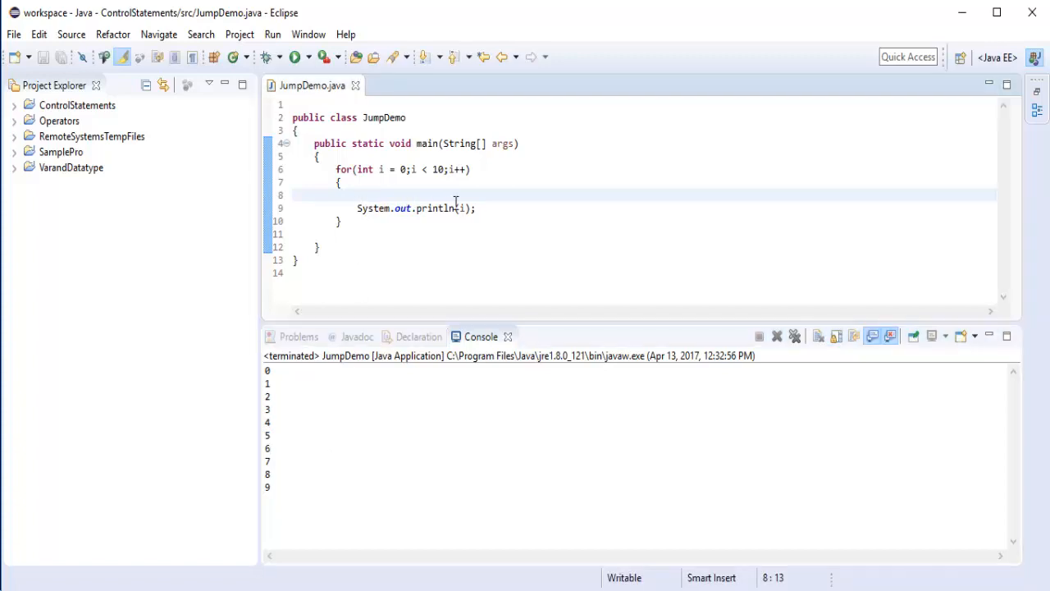
Add if(i == 5) { continue; } before System.out.println(i).
{"action": "type", "text": "if"}
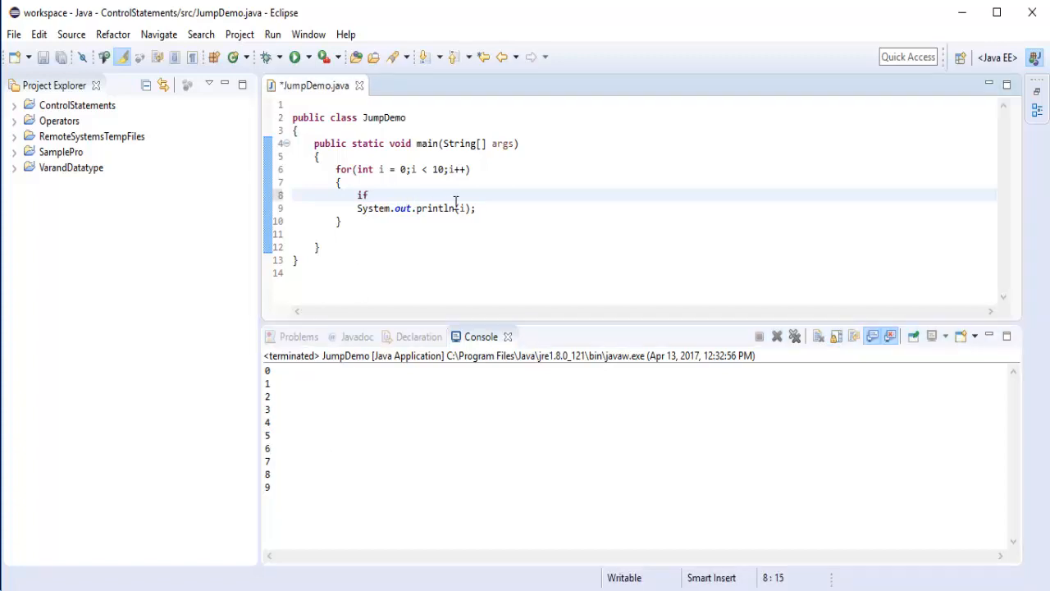
{"action": "type", "text": "(i )"}
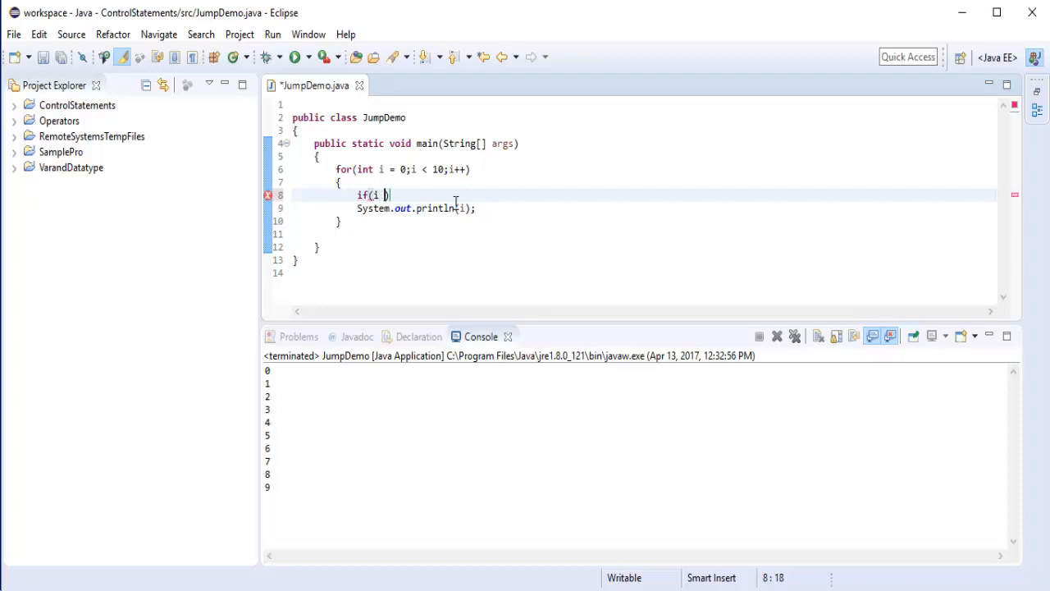
{"action": "type", "text": "== 5"}
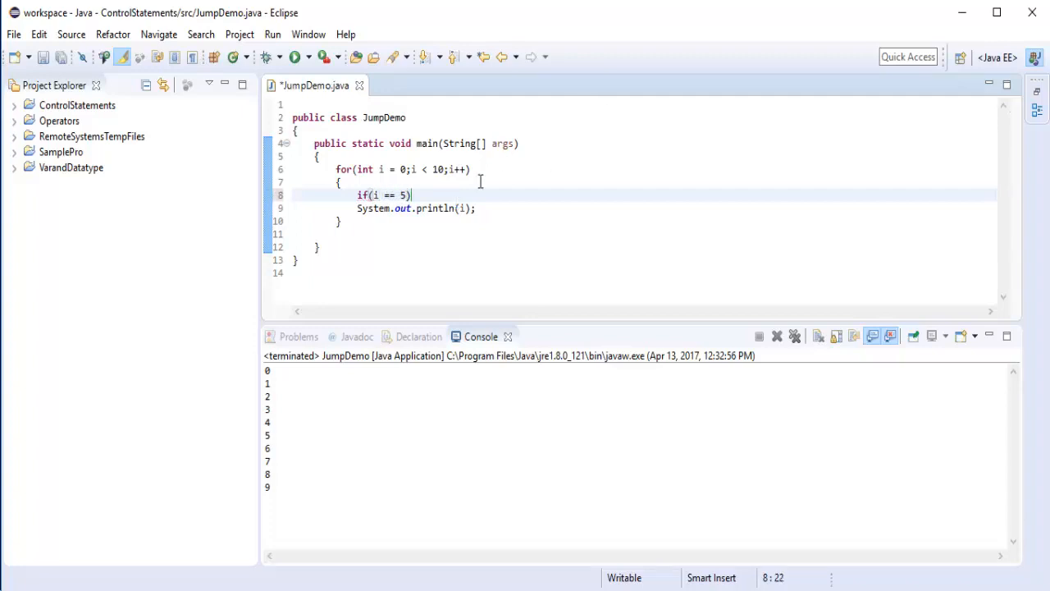
{"action": "type", "text": "{"}
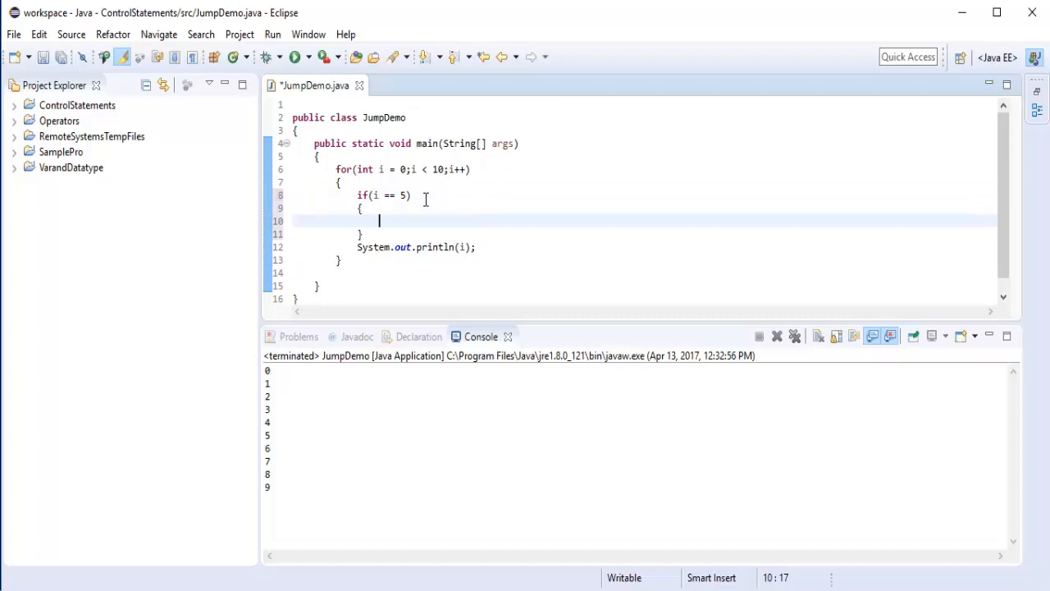
{"action": "type", "text": "con"}
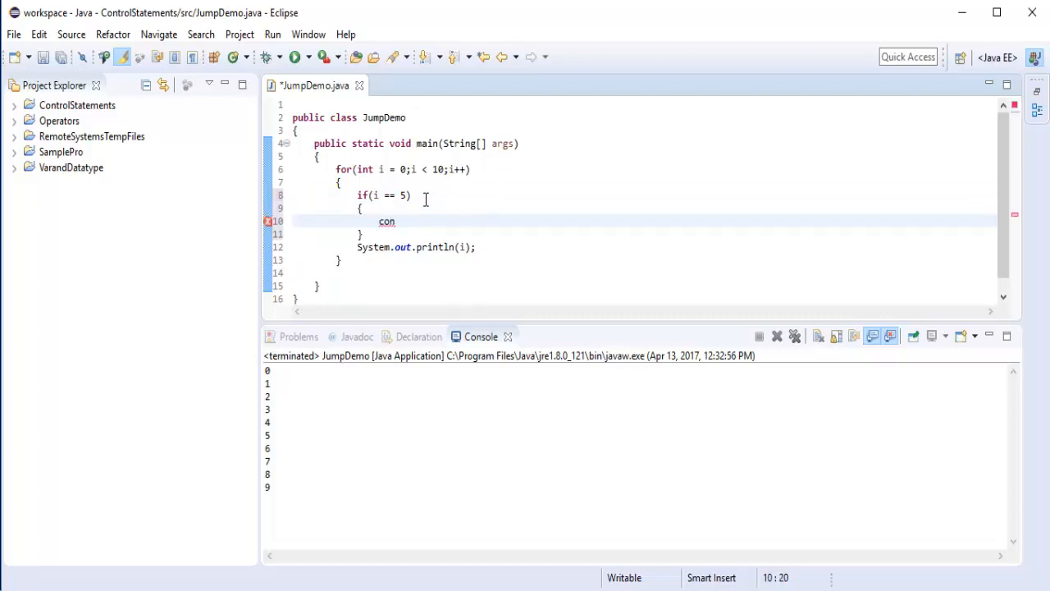
{"action": "type", "text": "tinue;"}
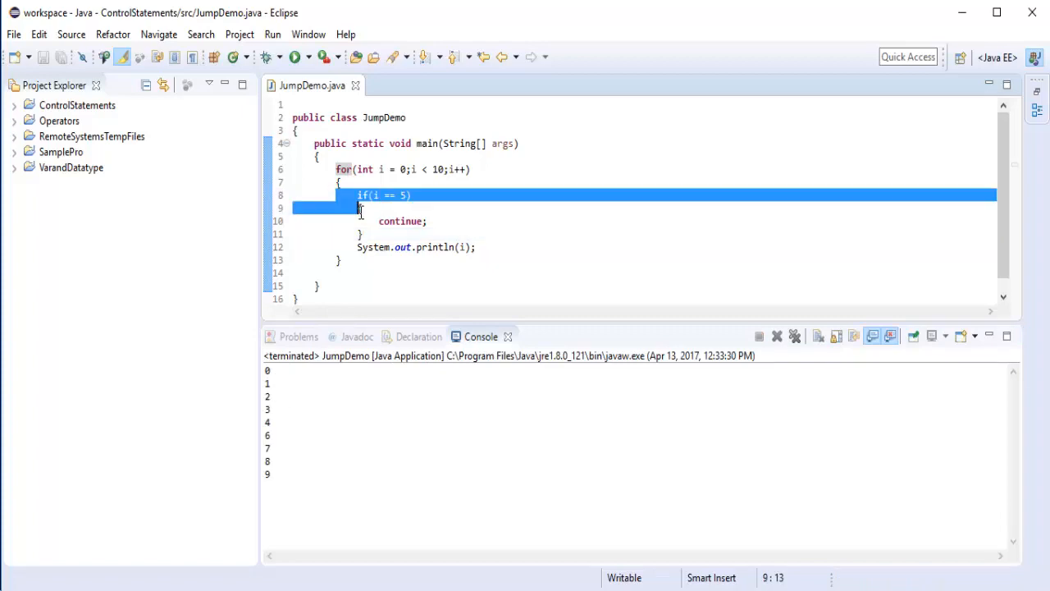
Select the continue keyword to highlight it.
{"action": "double_click", "coordinate": [401, 220]}
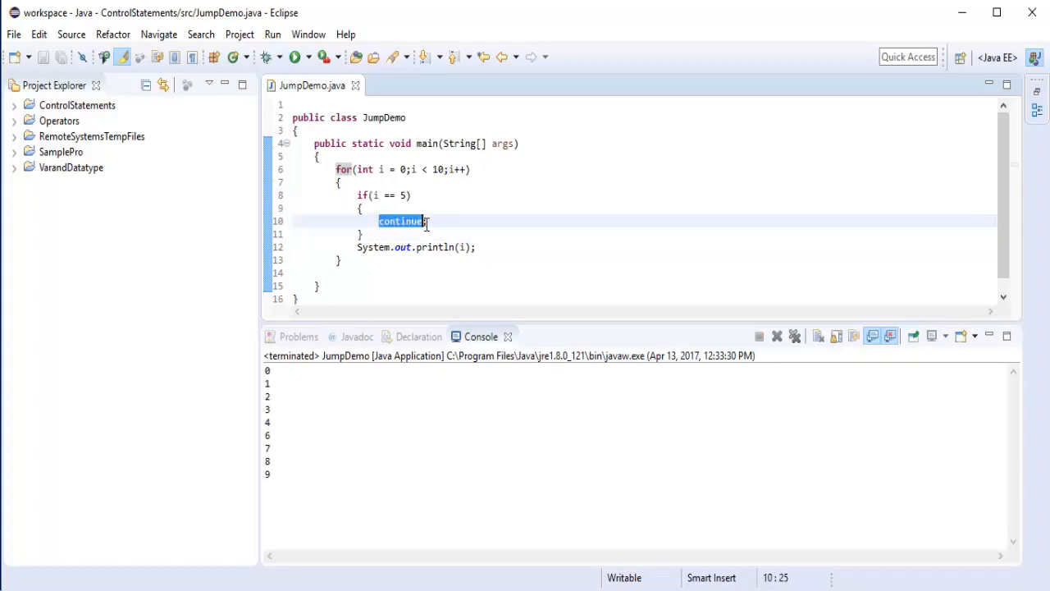